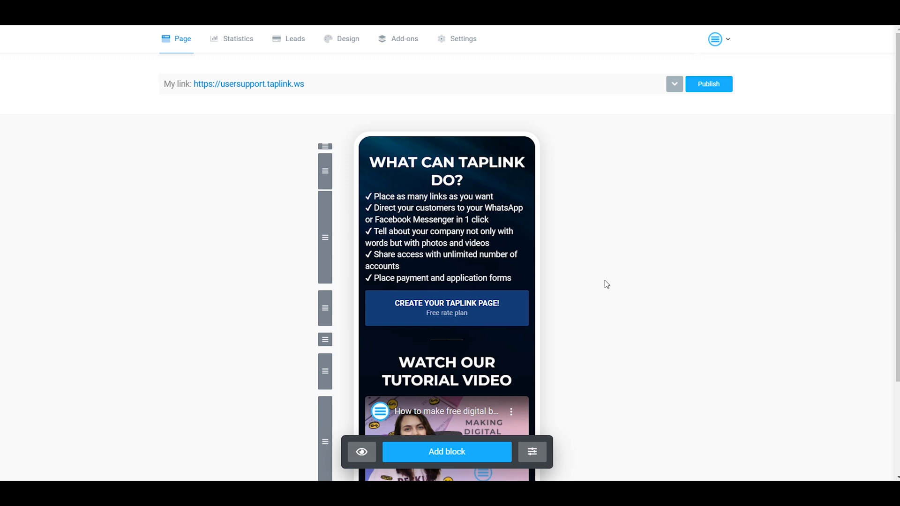
mouse_move(492, 166)
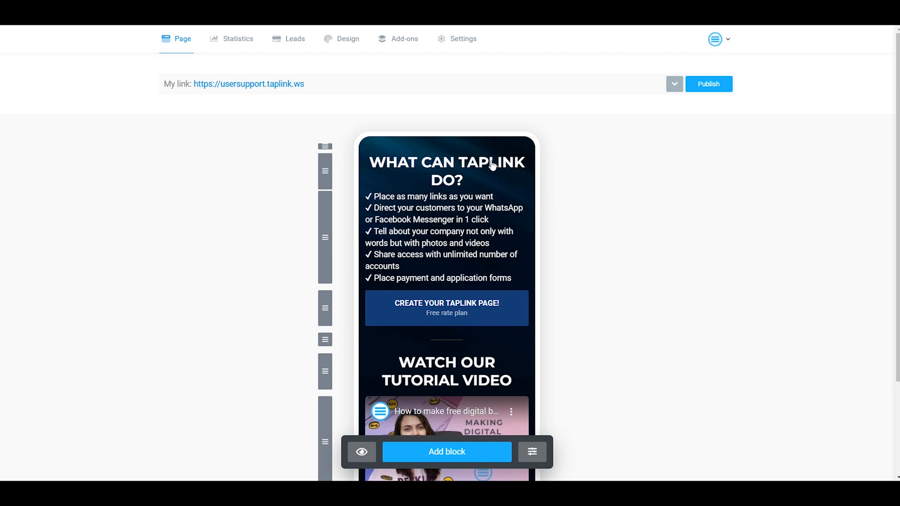
Step: Open the Google Analytics add-on card from Taplink's Add-ons catalogue
click(404, 38)
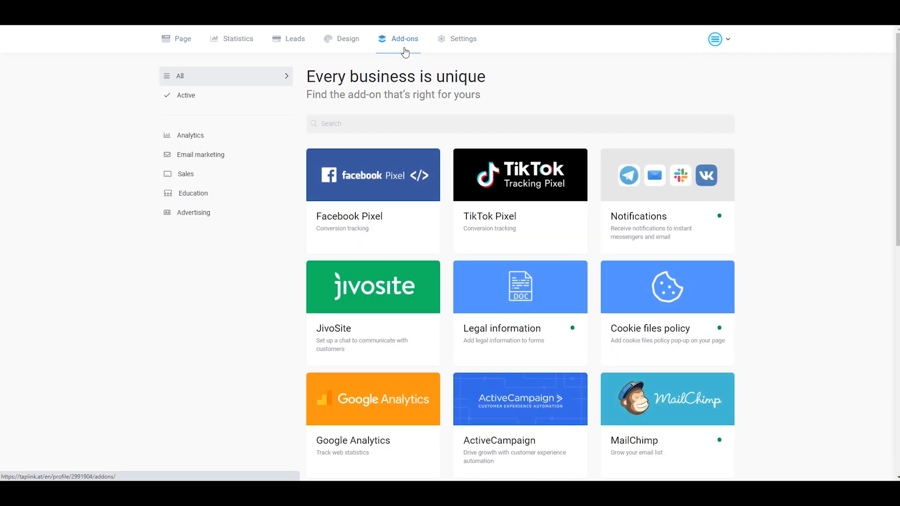
mouse_move(389, 408)
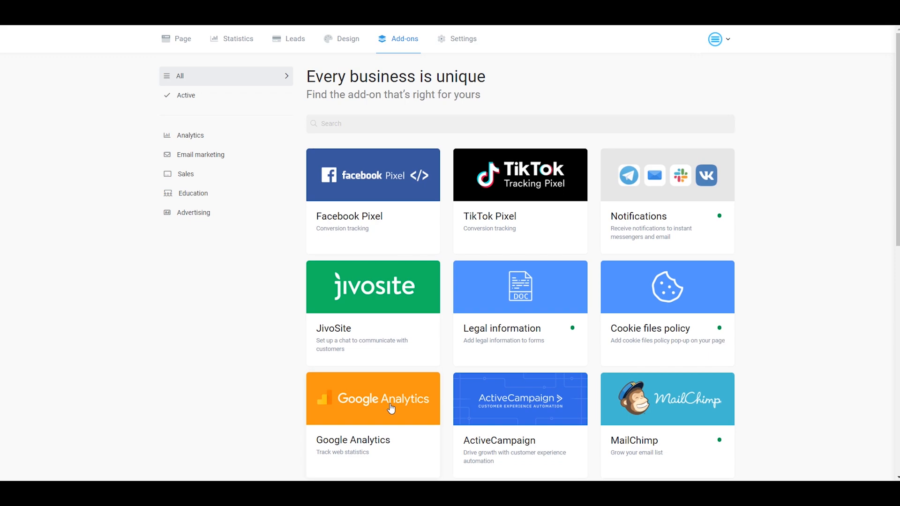
click(373, 399)
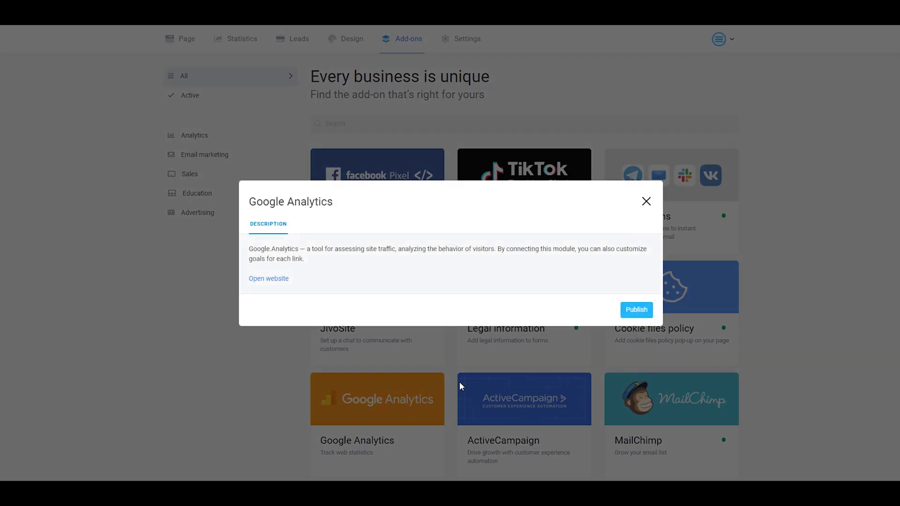
click(636, 310)
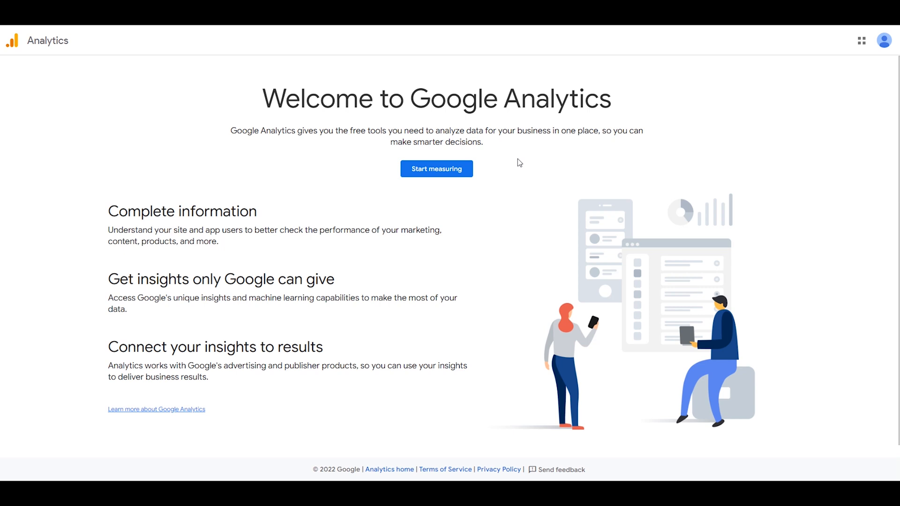
mouse_move(437, 169)
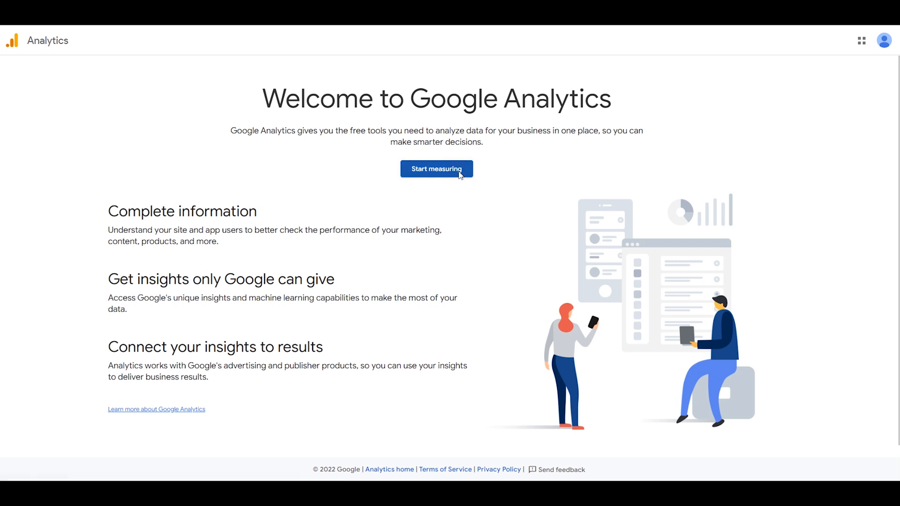
Step: Start measuring with a new Google Analytics account named 'Test'
click(437, 169)
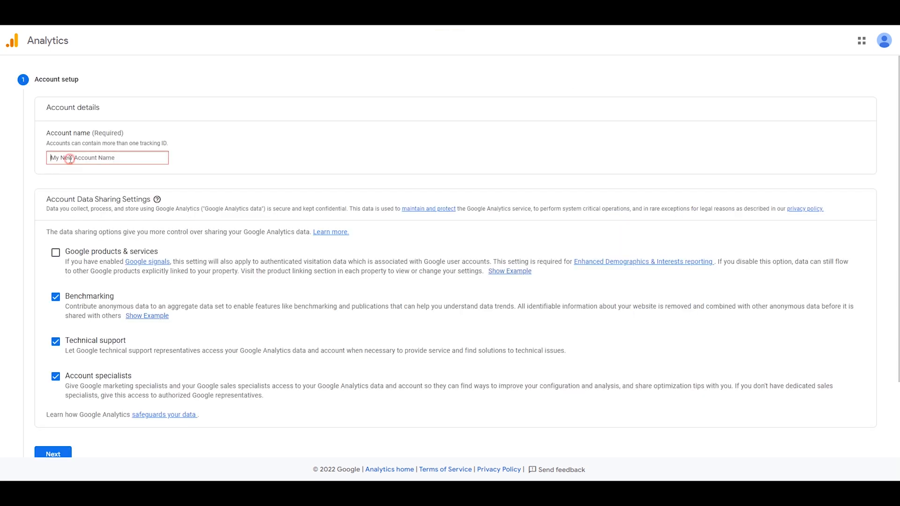
text(1)
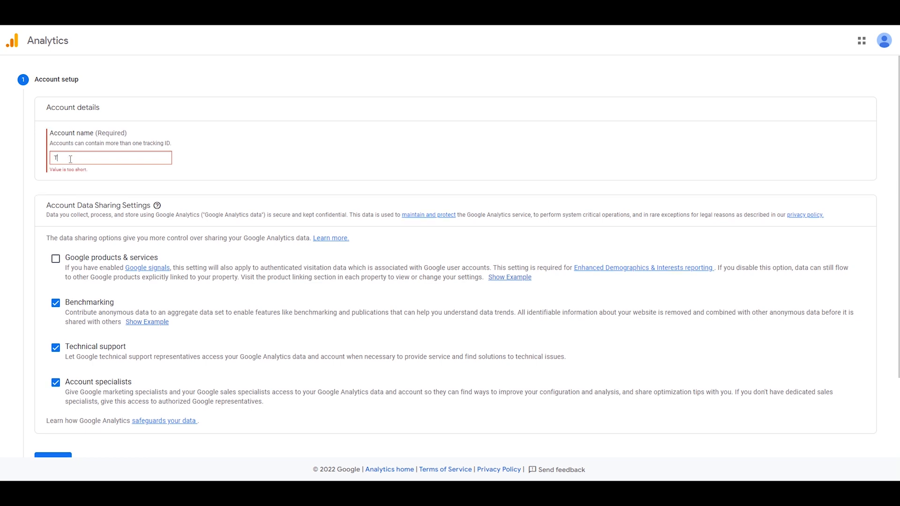
text(Test)
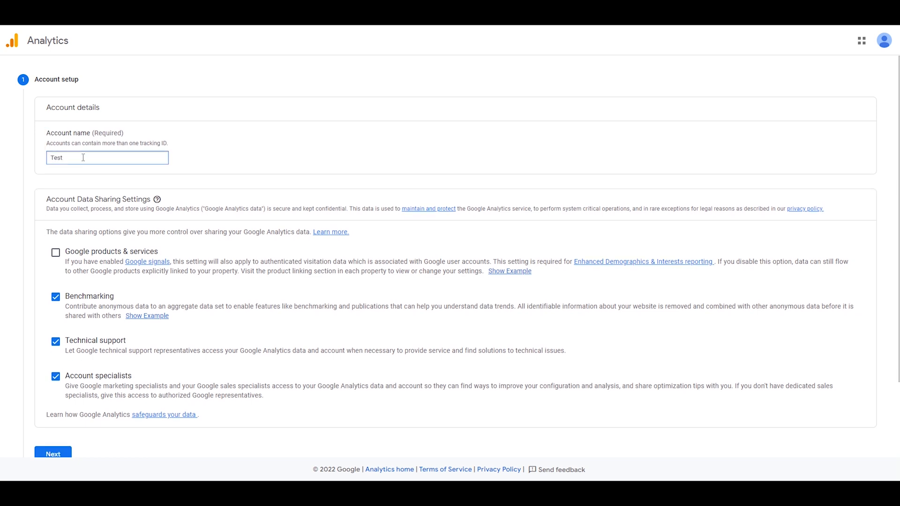
scroll(down, 3)
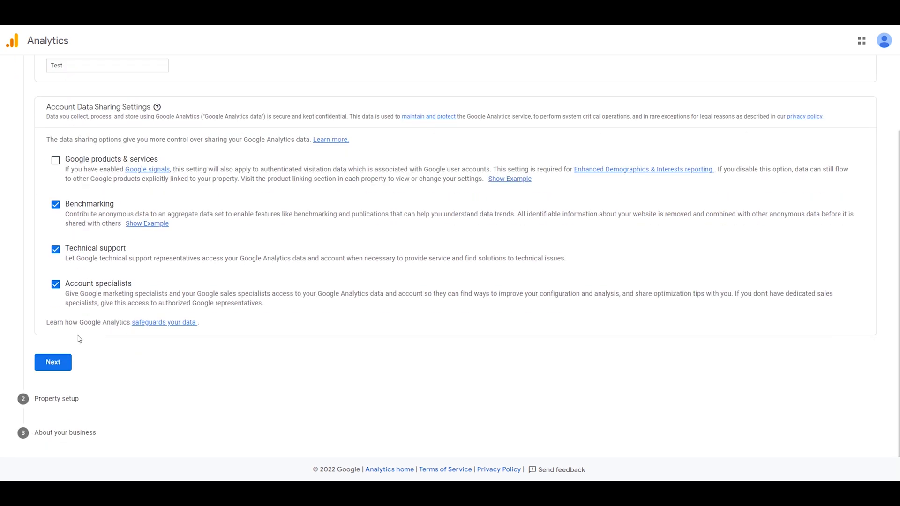
Step: Name the property 'Test', keeping default time zone and currency, and continue to business info
click(53, 362)
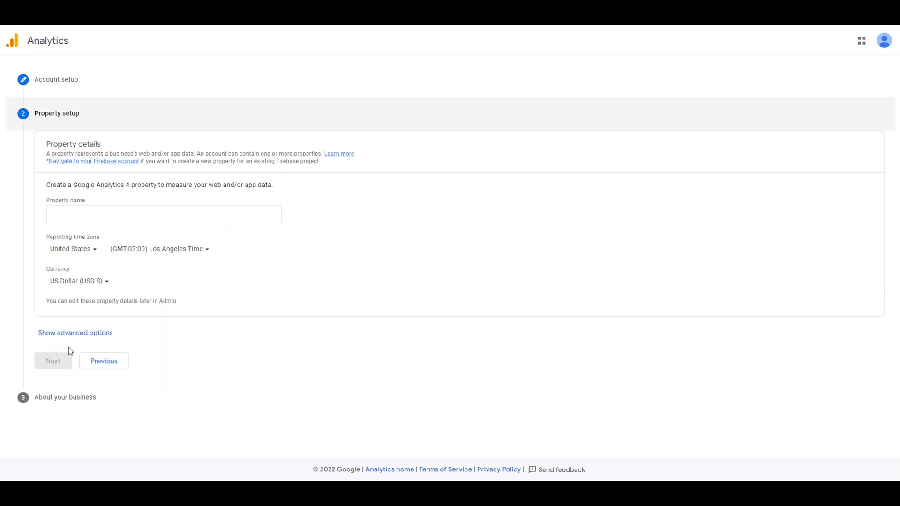
click(164, 215)
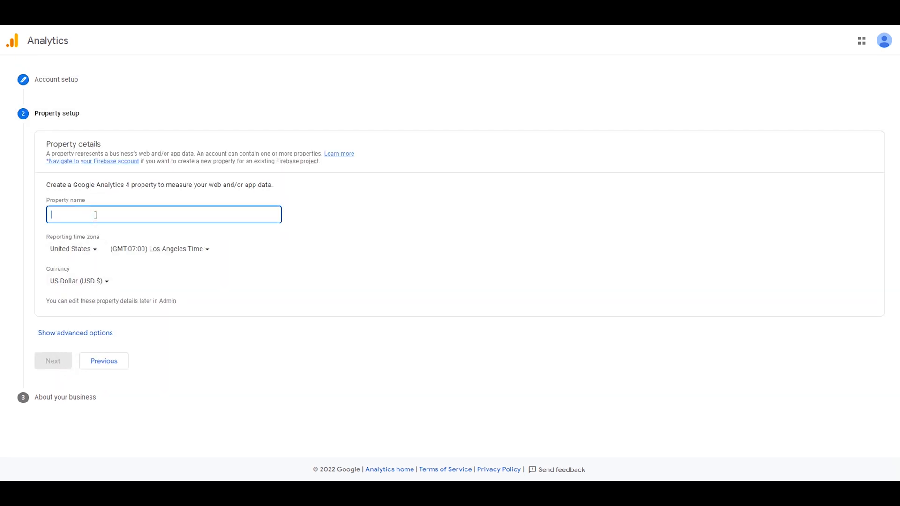
text(Test)
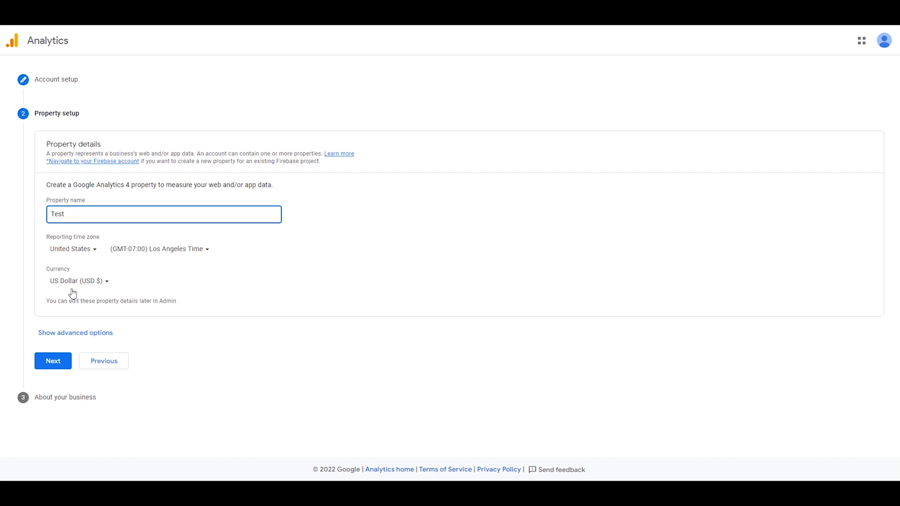
click(52, 361)
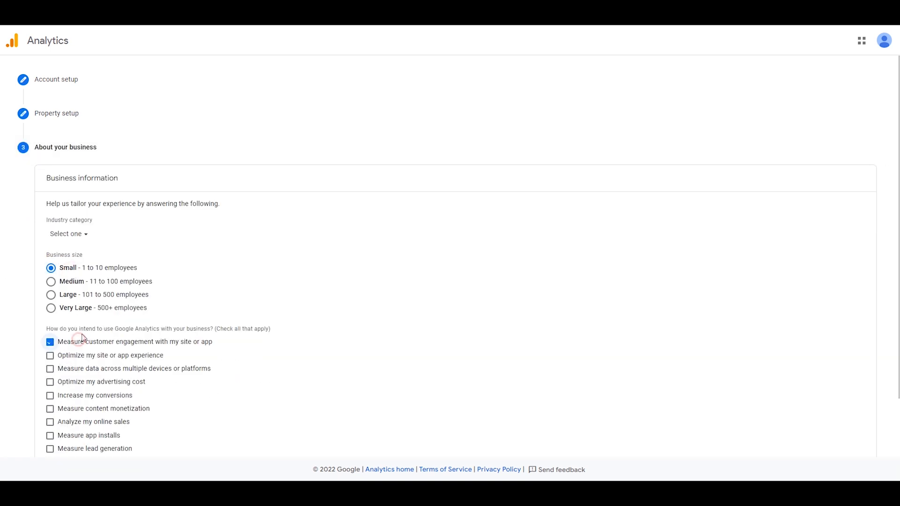
Step: Create the account, accept the Data Processing Terms and save email communication preferences
scroll(down, 3)
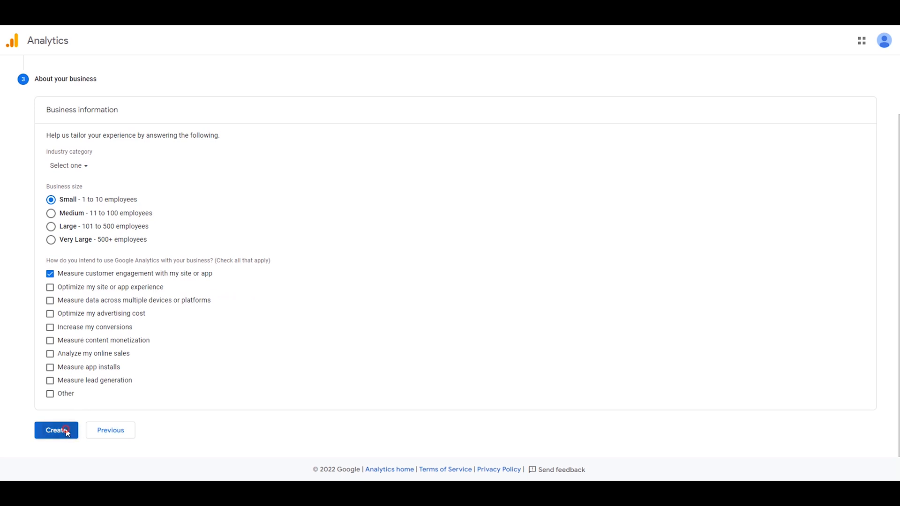
click(56, 430)
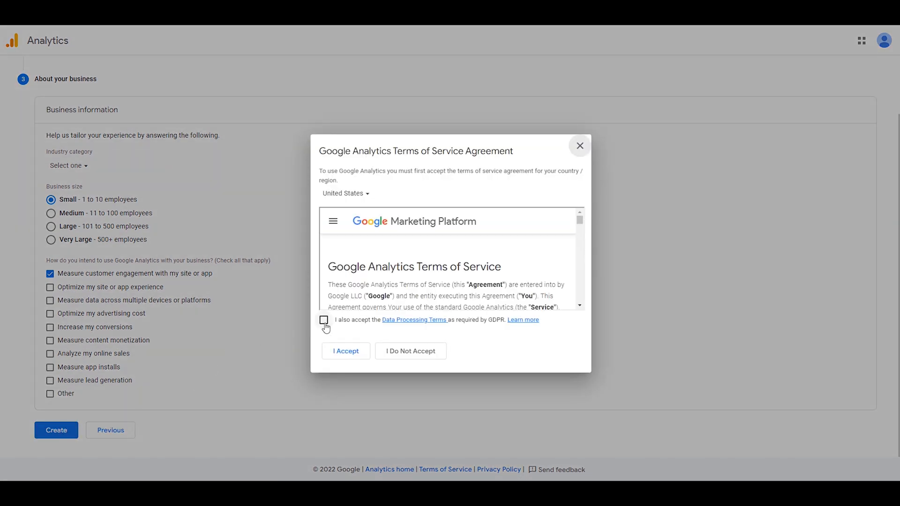
click(324, 320)
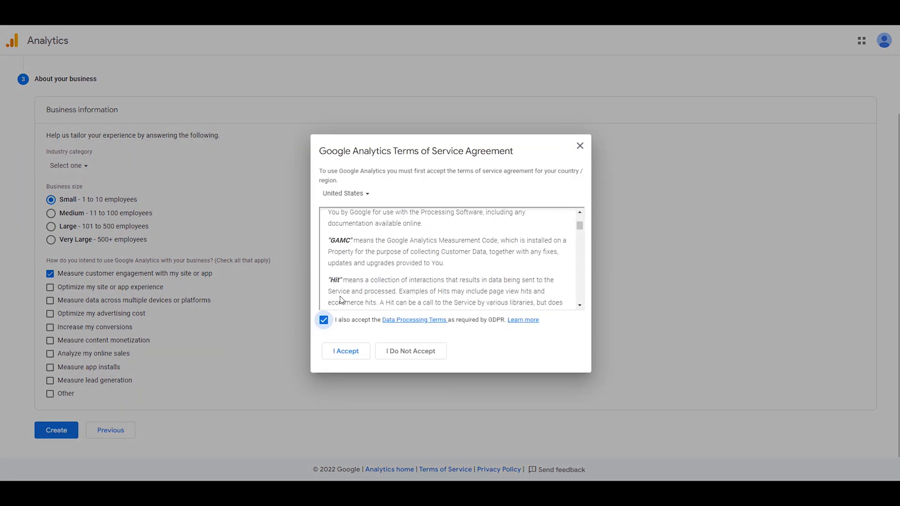
click(346, 350)
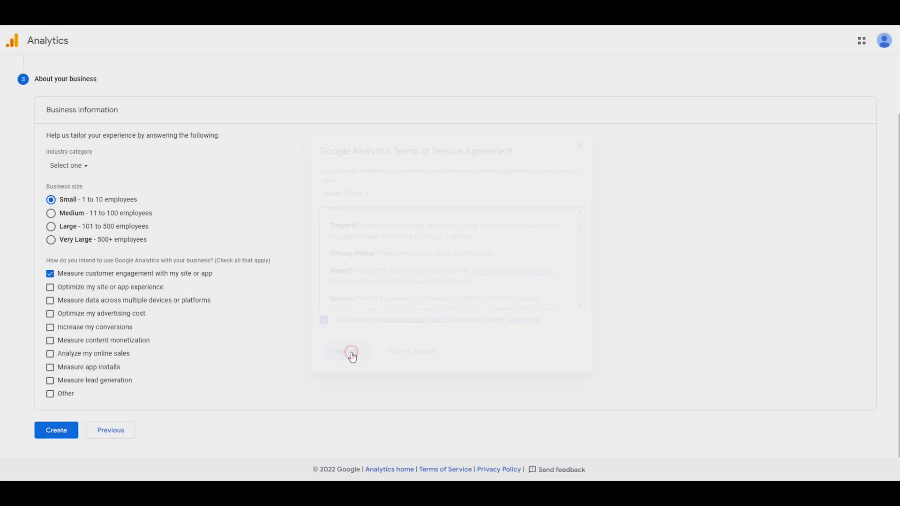
click(345, 352)
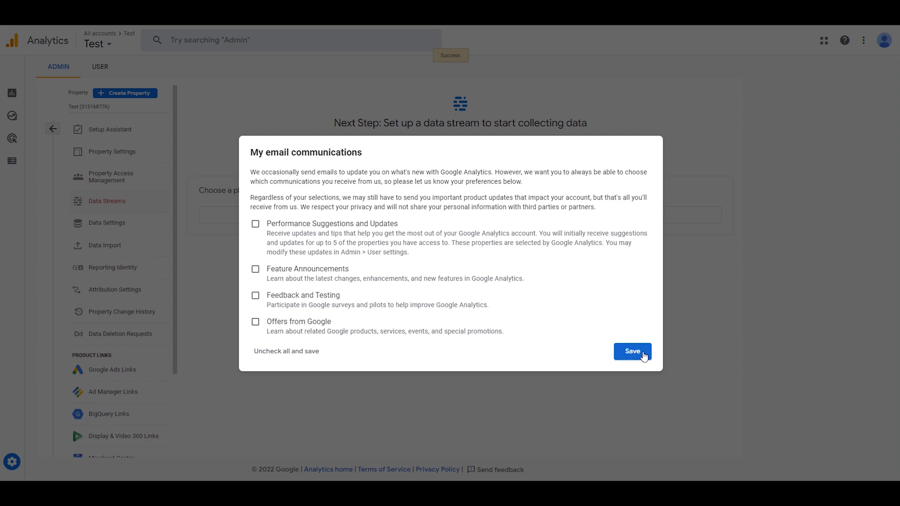
click(632, 351)
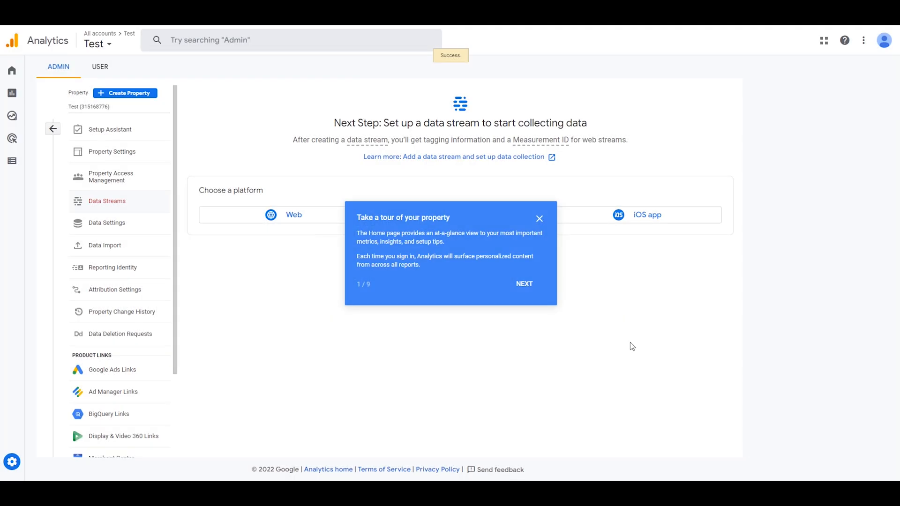
click(538, 219)
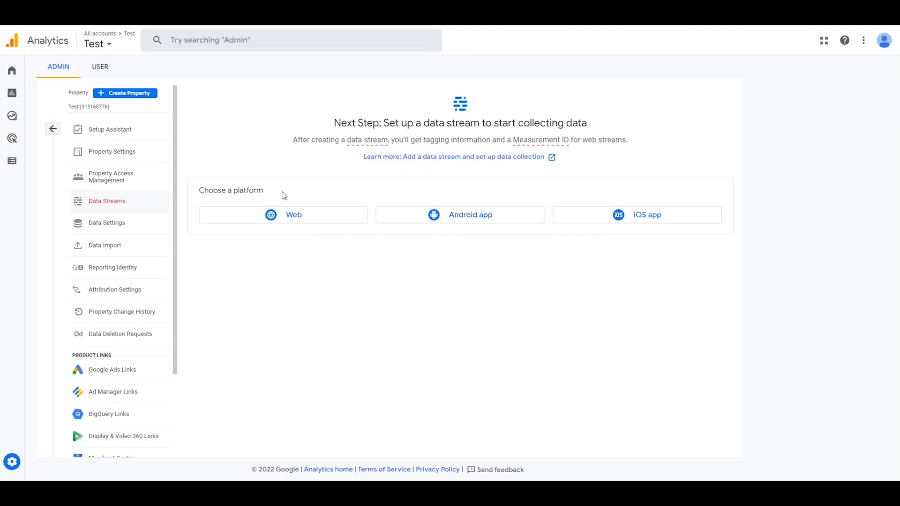
click(293, 215)
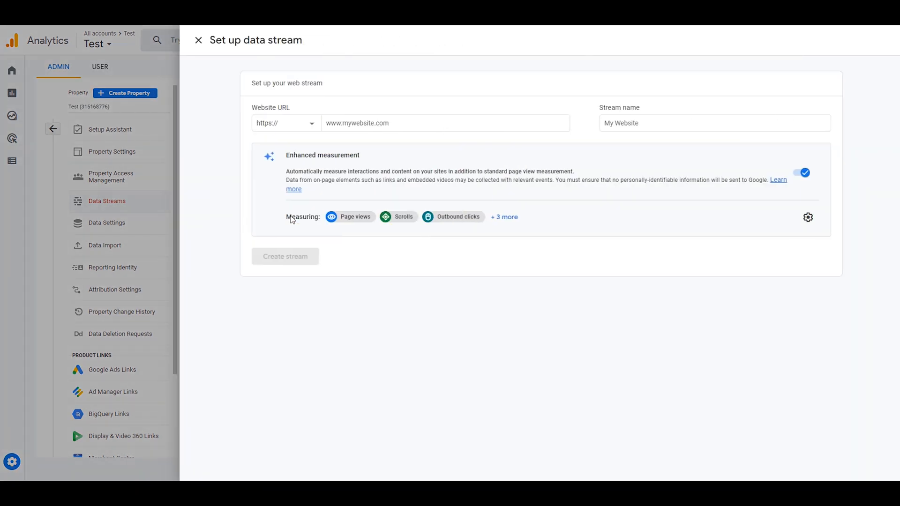
click(445, 123)
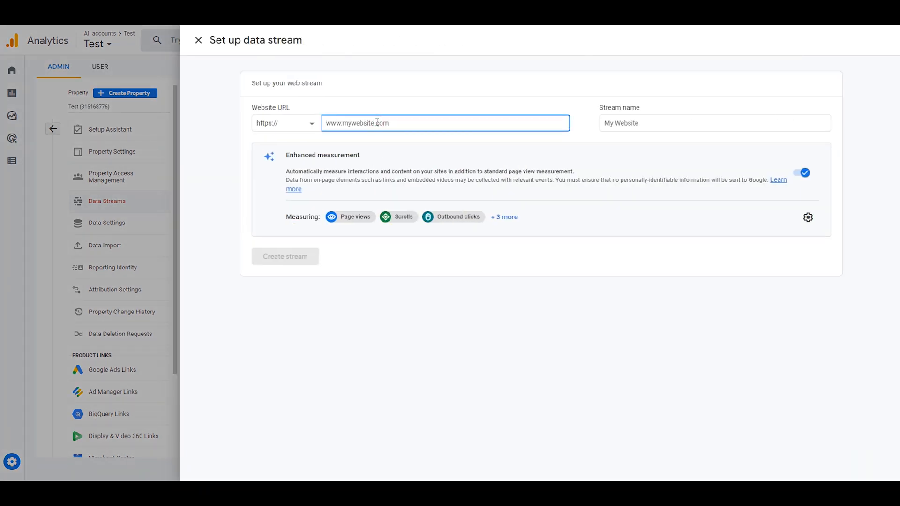
text(https://usersupport.taplink.ws)
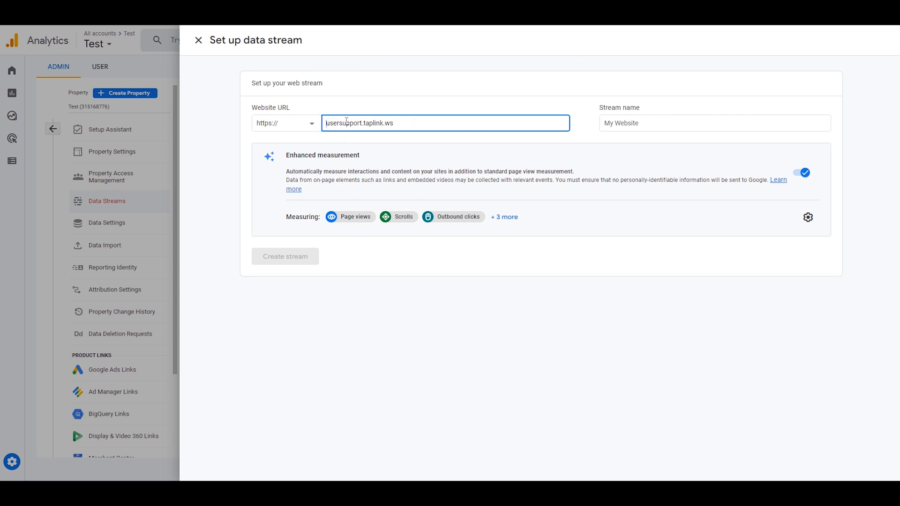
click(714, 123)
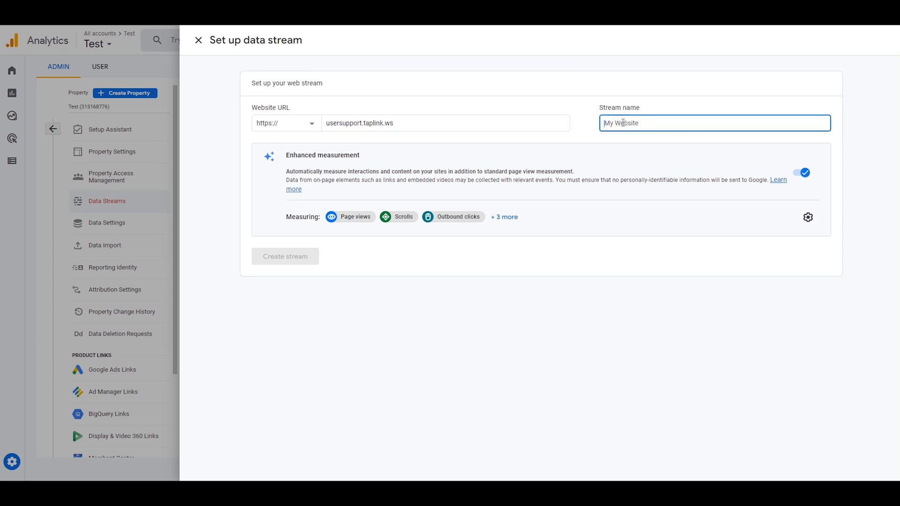
text(T)
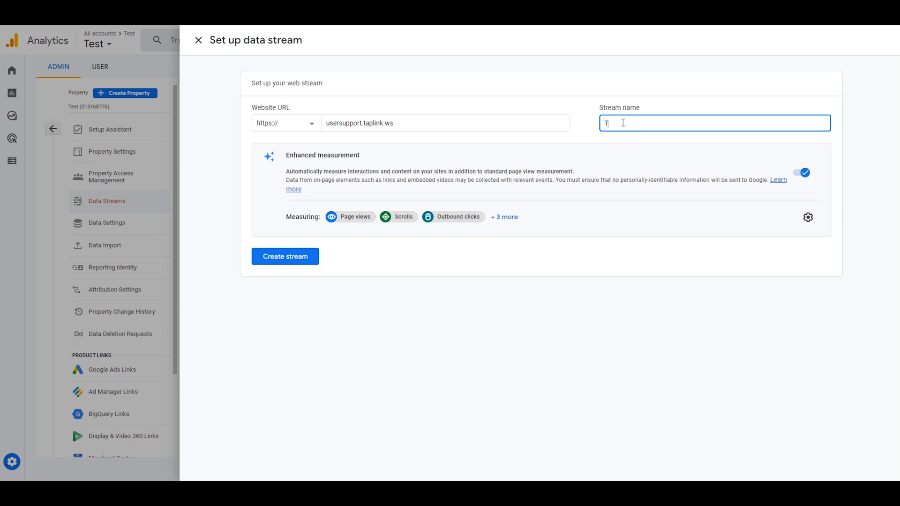
text(aplink)
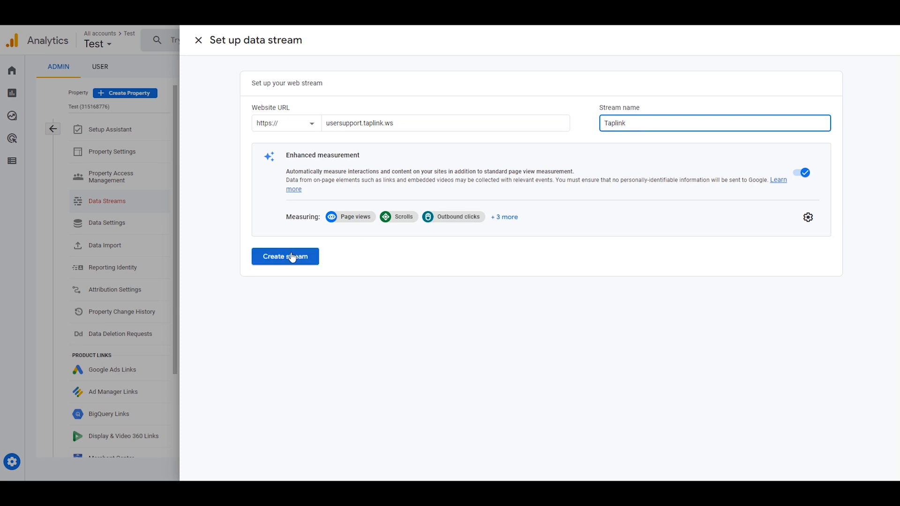
click(285, 256)
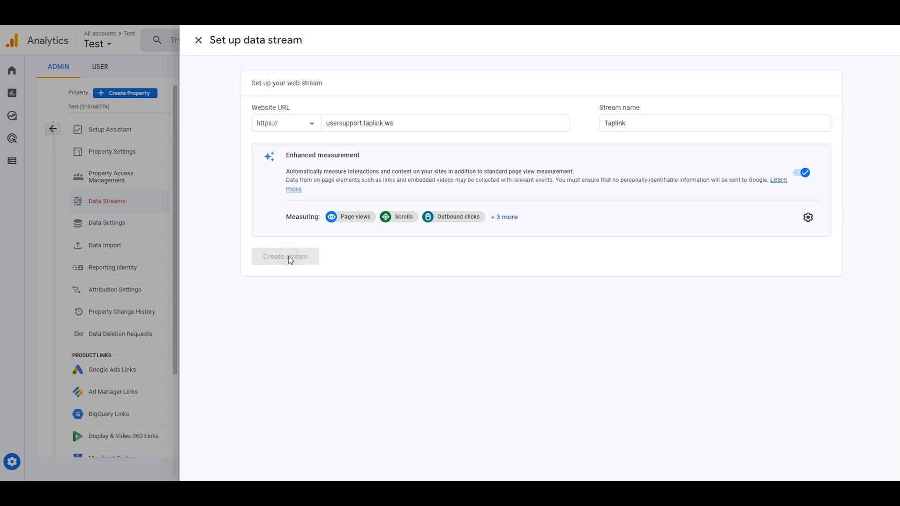
click(286, 256)
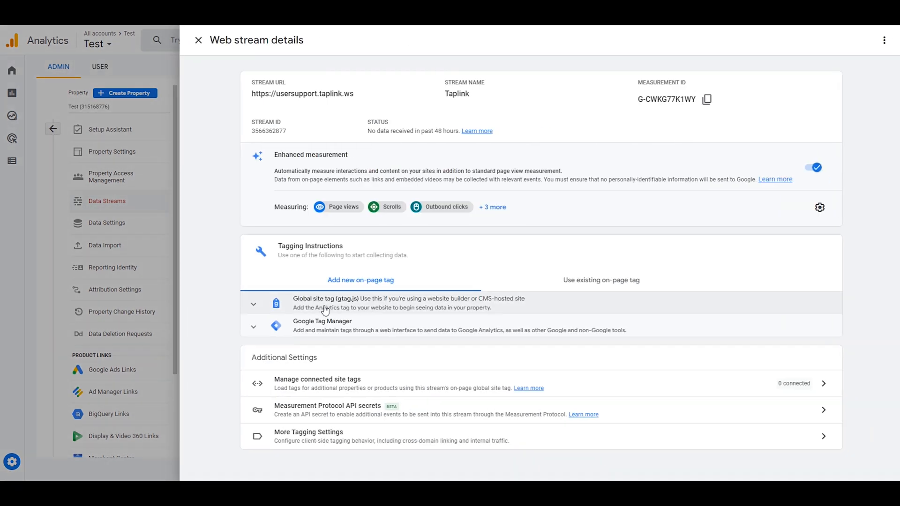
Step: Expand the Global site tag (gtag.js) section of the Taplink stream
click(254, 304)
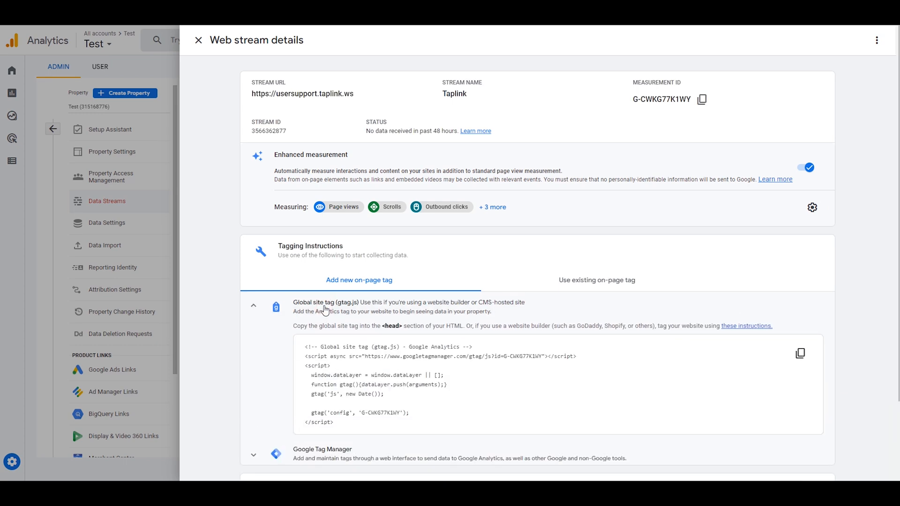
mouse_move(458, 309)
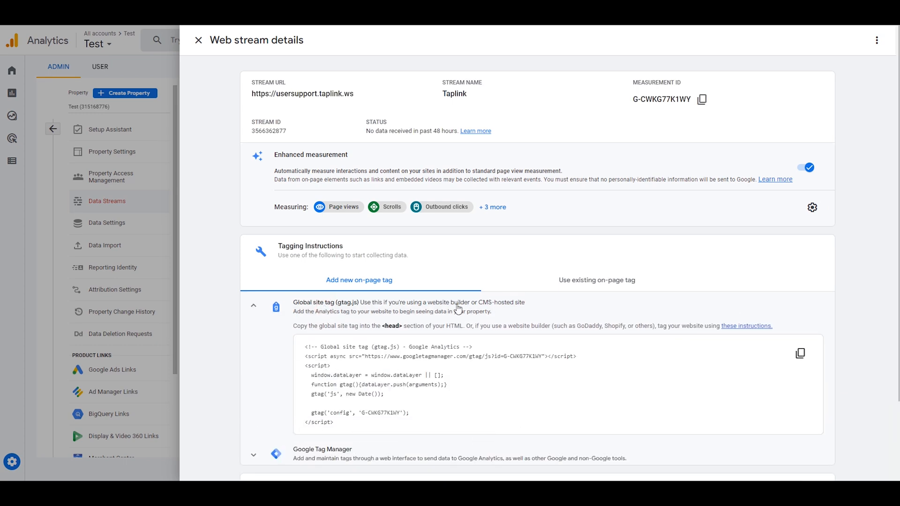
mouse_move(800, 353)
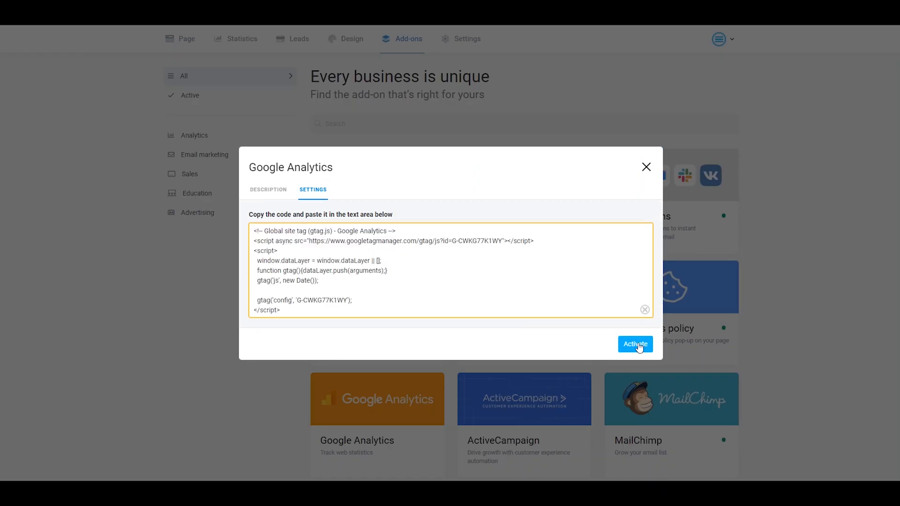
Step: Activate the Taplink Google Analytics add-on with the pasted gtag code
click(635, 343)
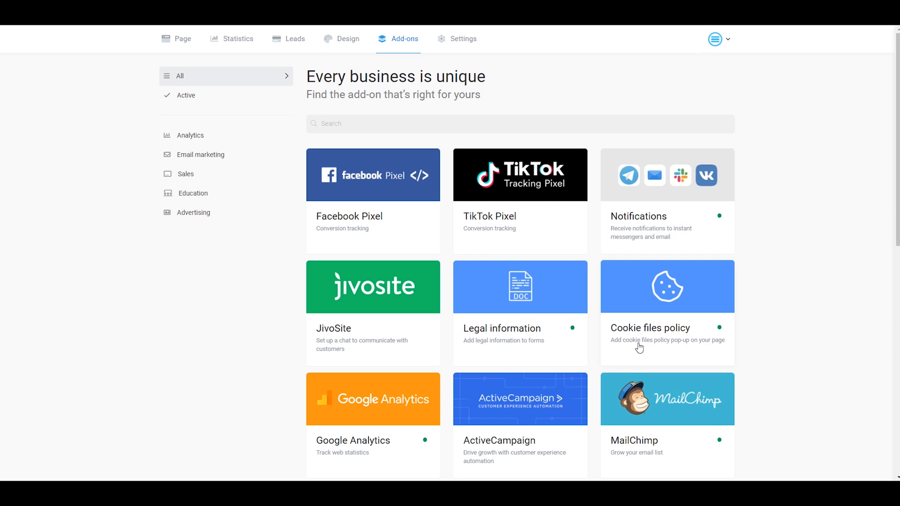